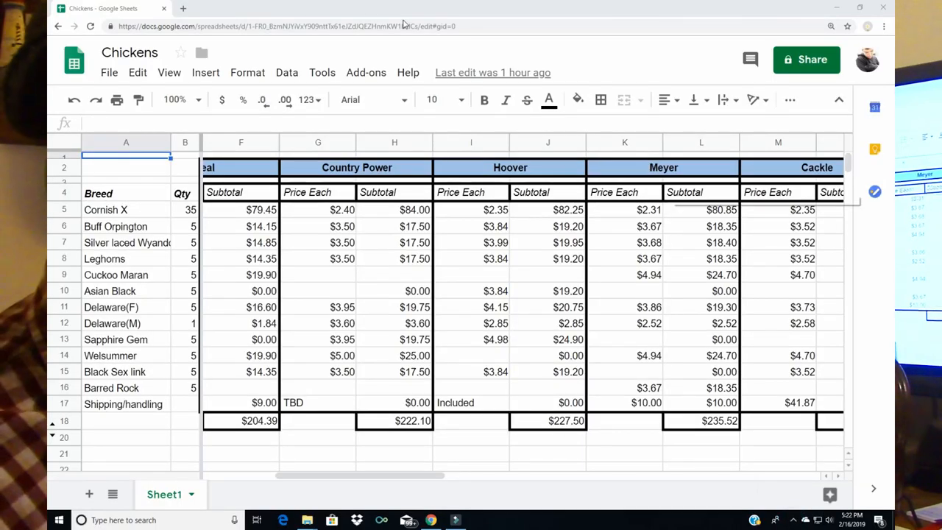
{"action": "mouse_move", "coordinate": [381, 211]}
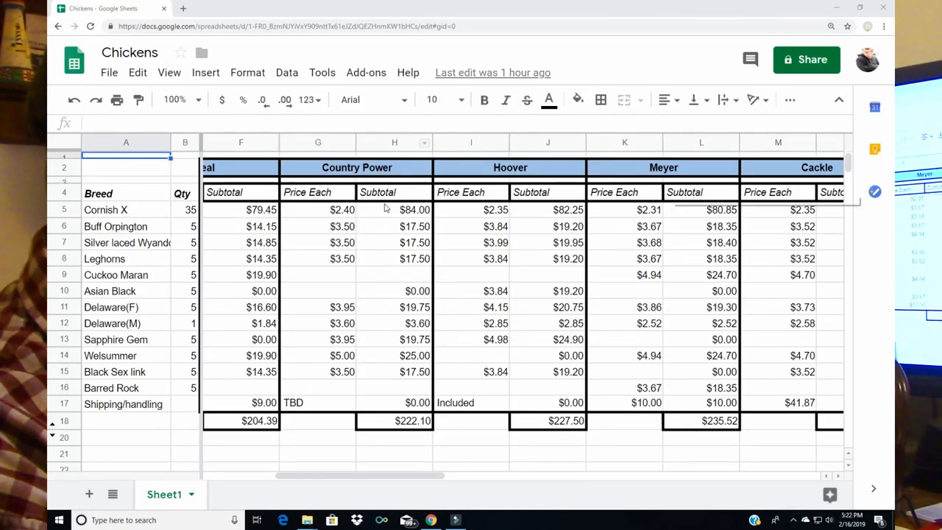
{"action": "mouse_move", "coordinate": [412, 210]}
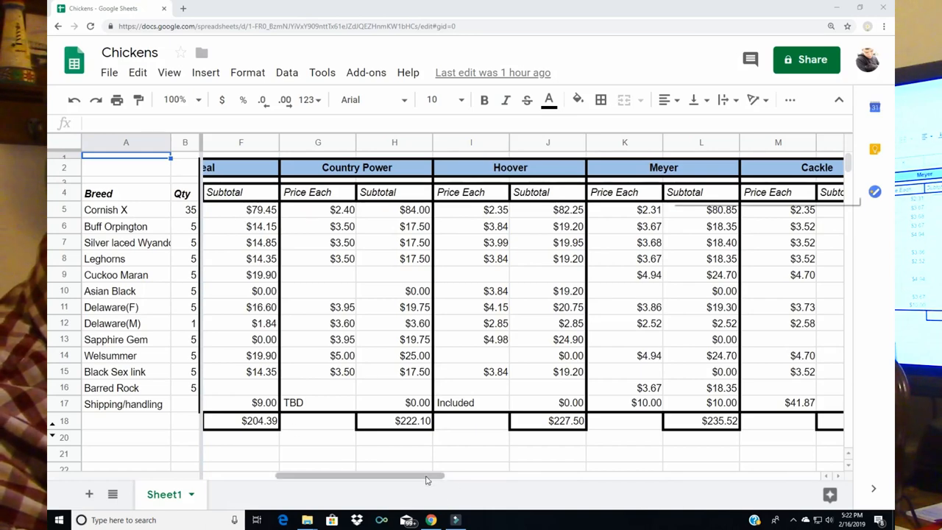
Step: Scroll the sheet left to reveal the Valley Farms and Ideal price and subtotal columns
{"action": "left_click_drag", "start_coordinate": [427, 476], "coordinate": [335, 476]}
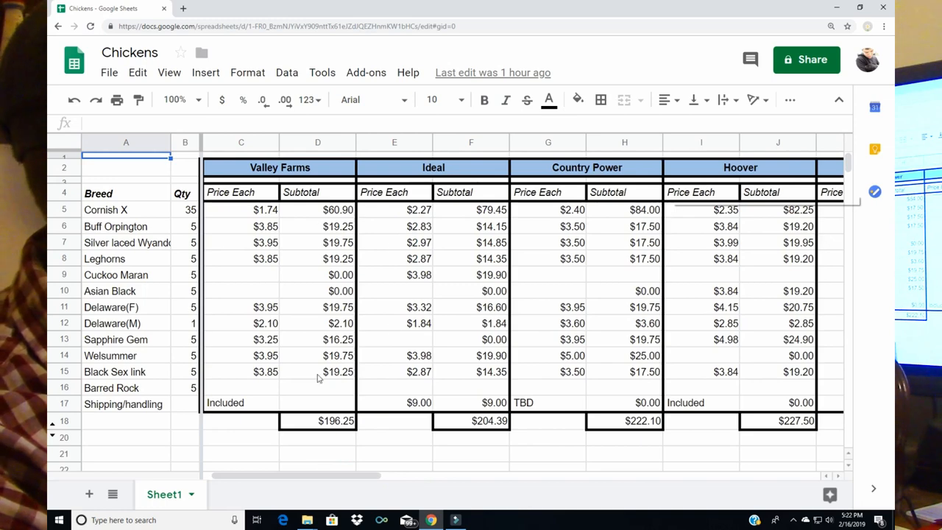
{"action": "mouse_move", "coordinate": [703, 223]}
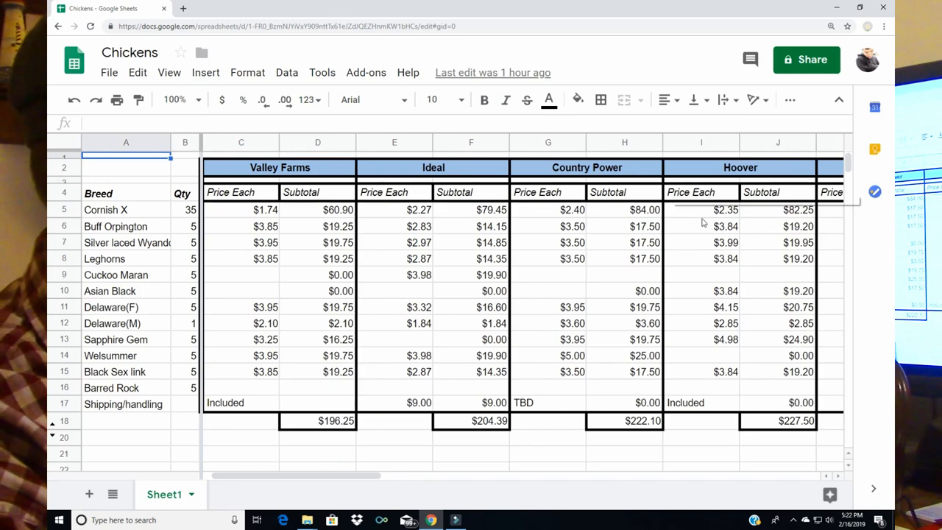
{"action": "mouse_move", "coordinate": [667, 446]}
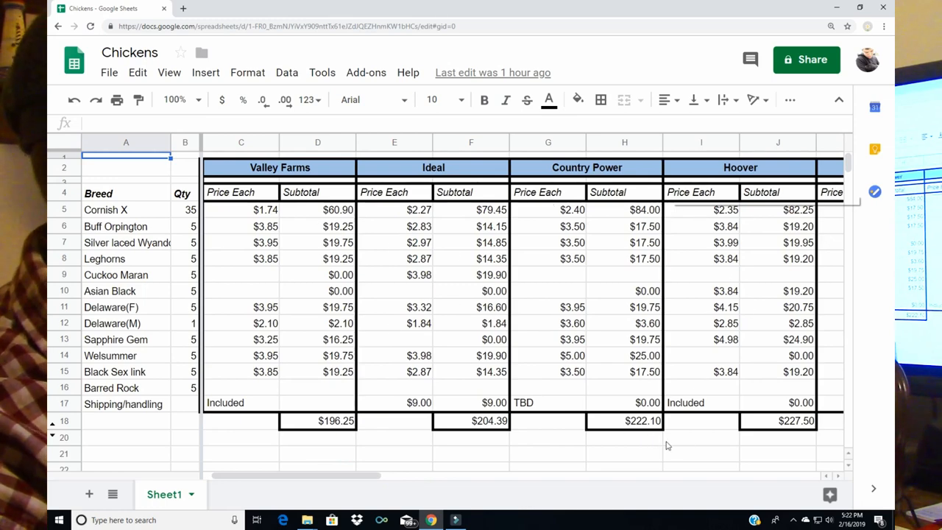